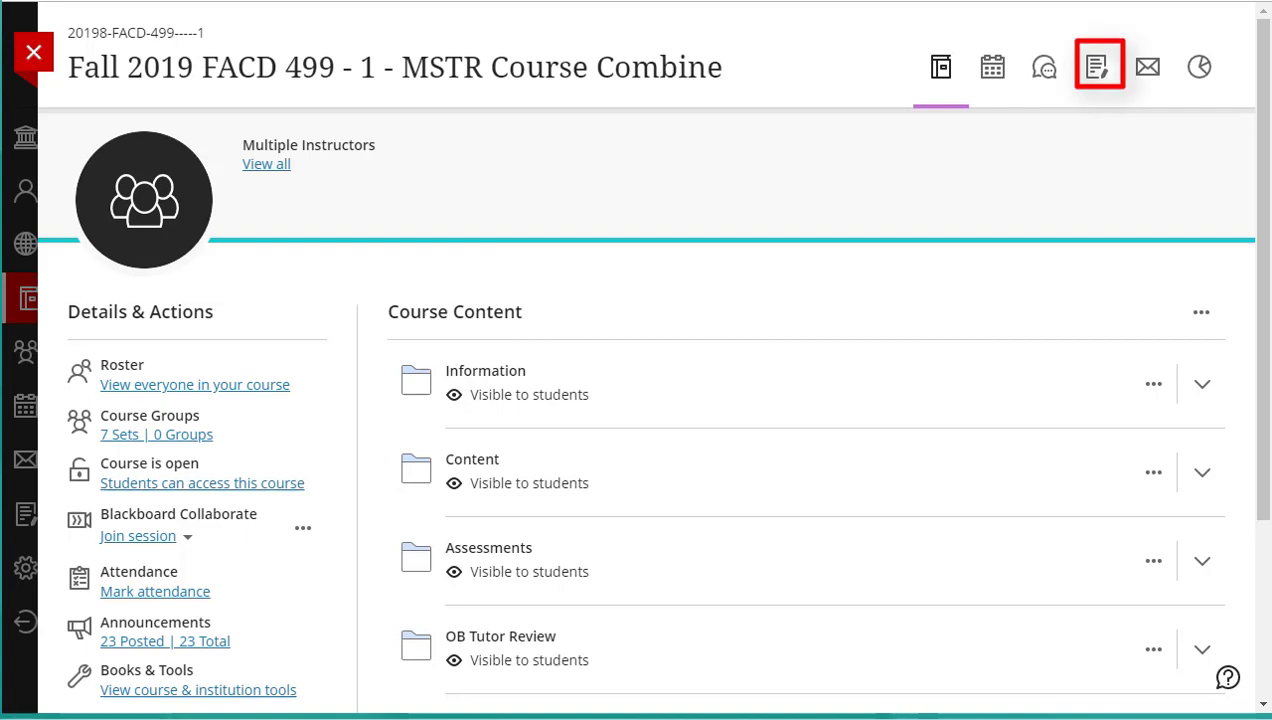
mouse_move(988, 148)
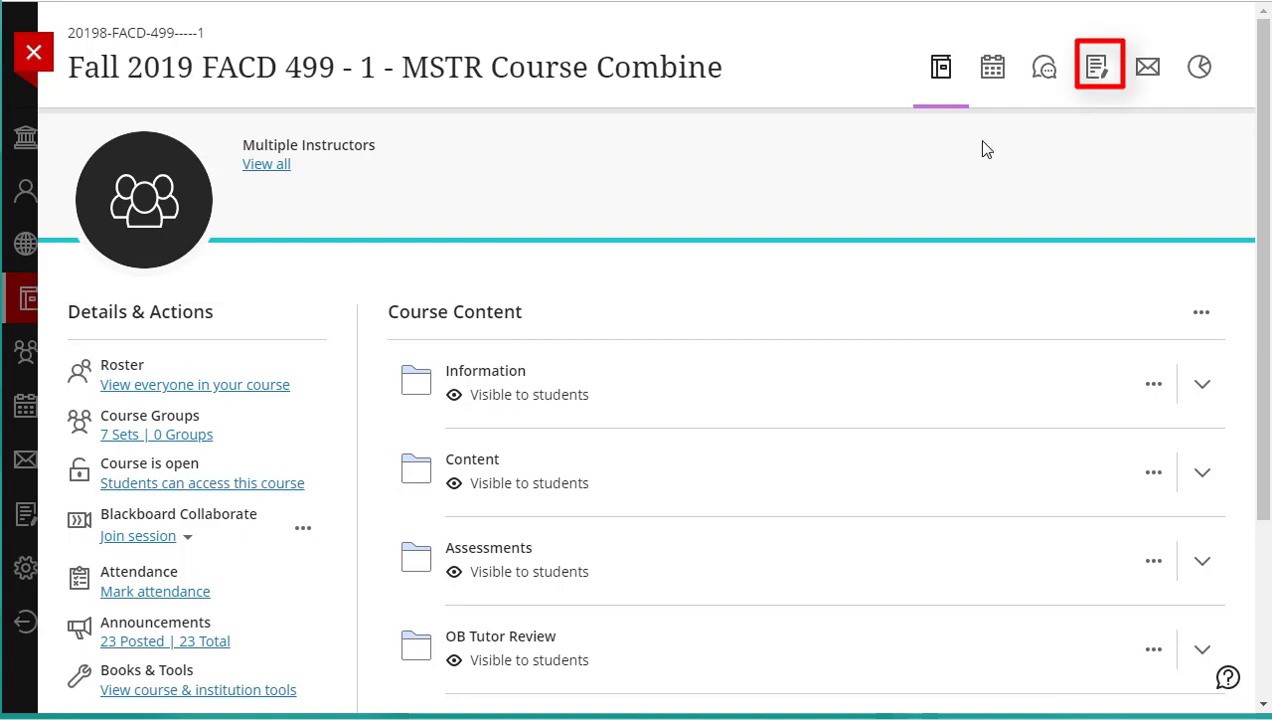
Step: Go to the Gradebook of the Fall 2019 FACD 499 course
left_click(1100, 66)
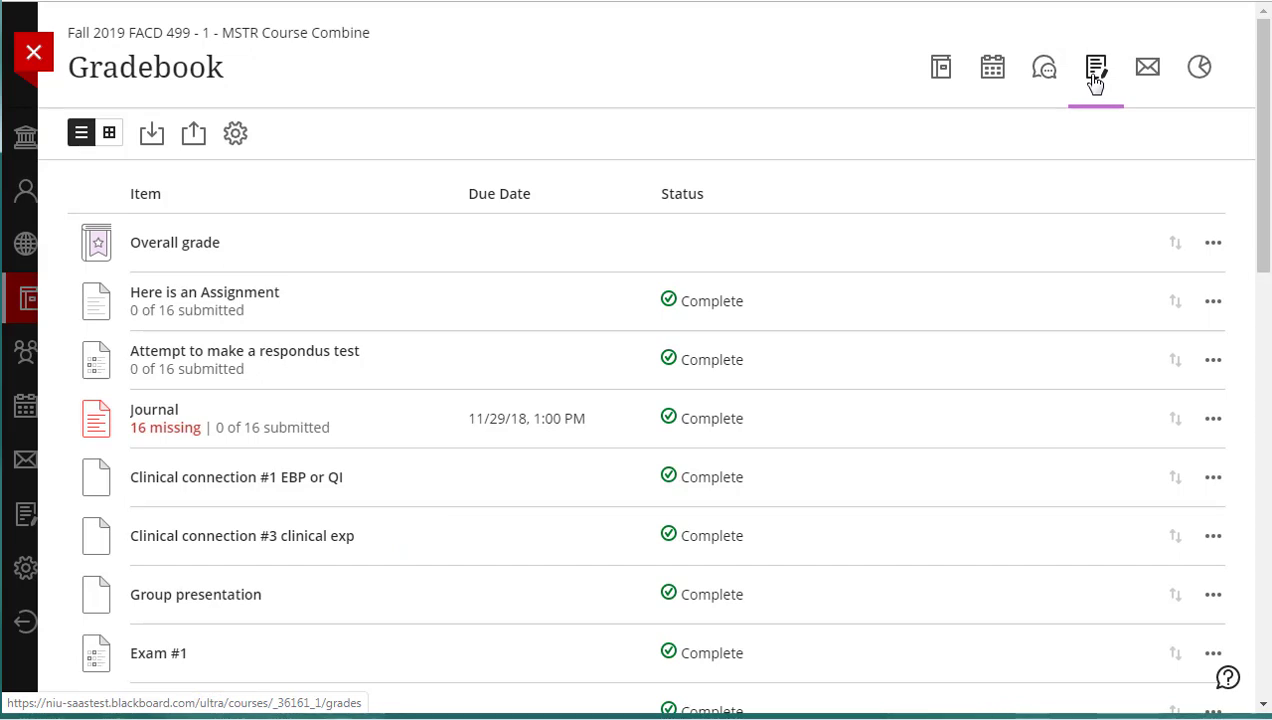
Step: Switch the gradebook to the student grid listing 16 students with their grades
left_click(80, 132)
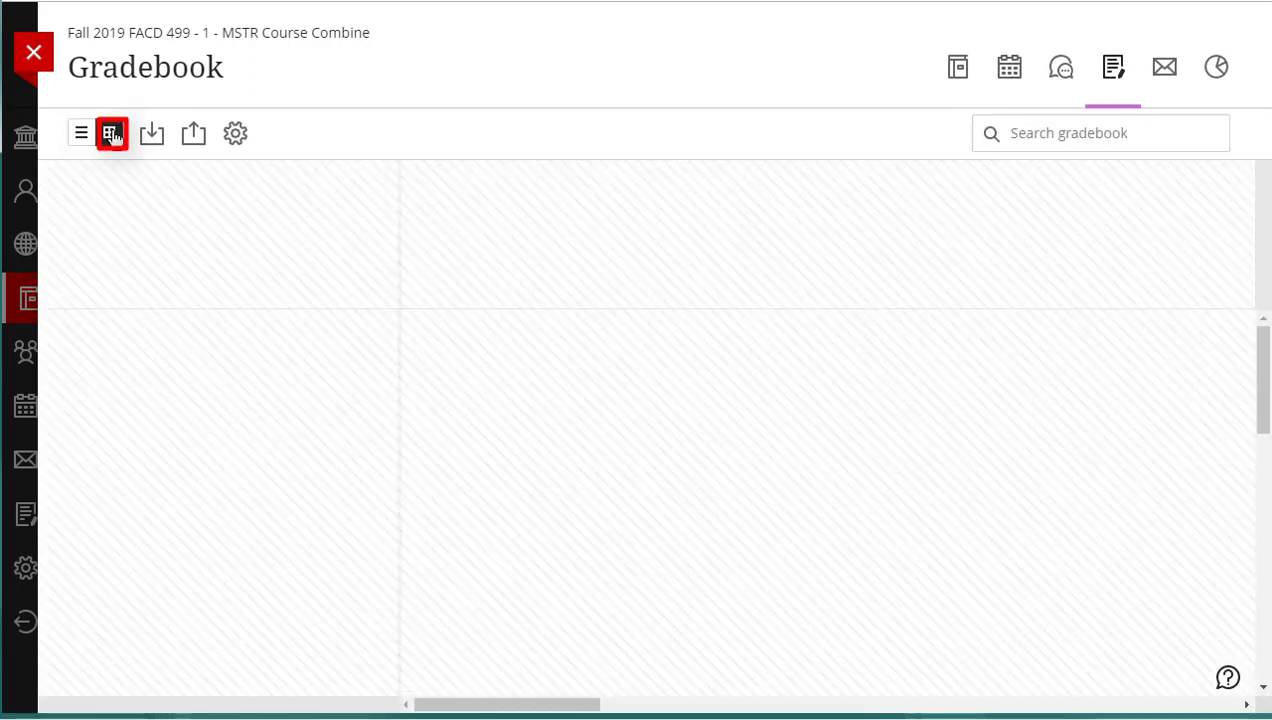
left_click(110, 132)
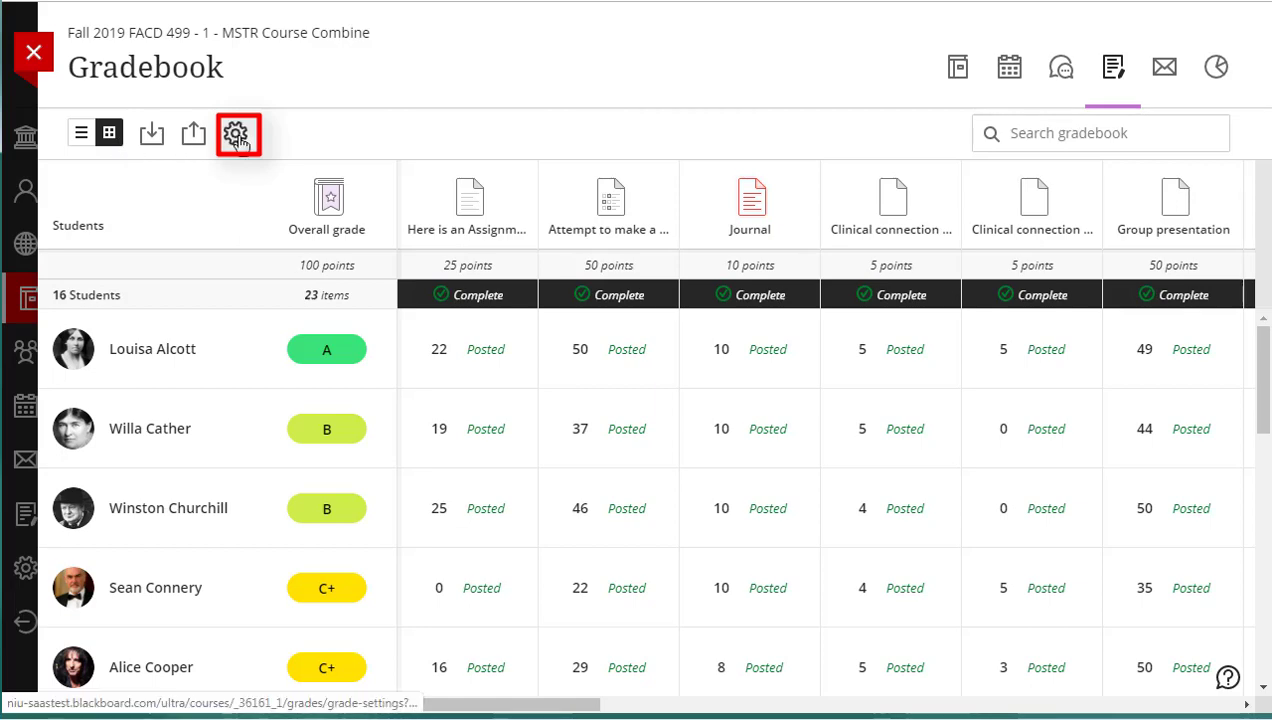
Step: Review the Letter schema ranges (A 93–100% through D 60–70%) in Gradebook Settings and save
left_click(238, 132)
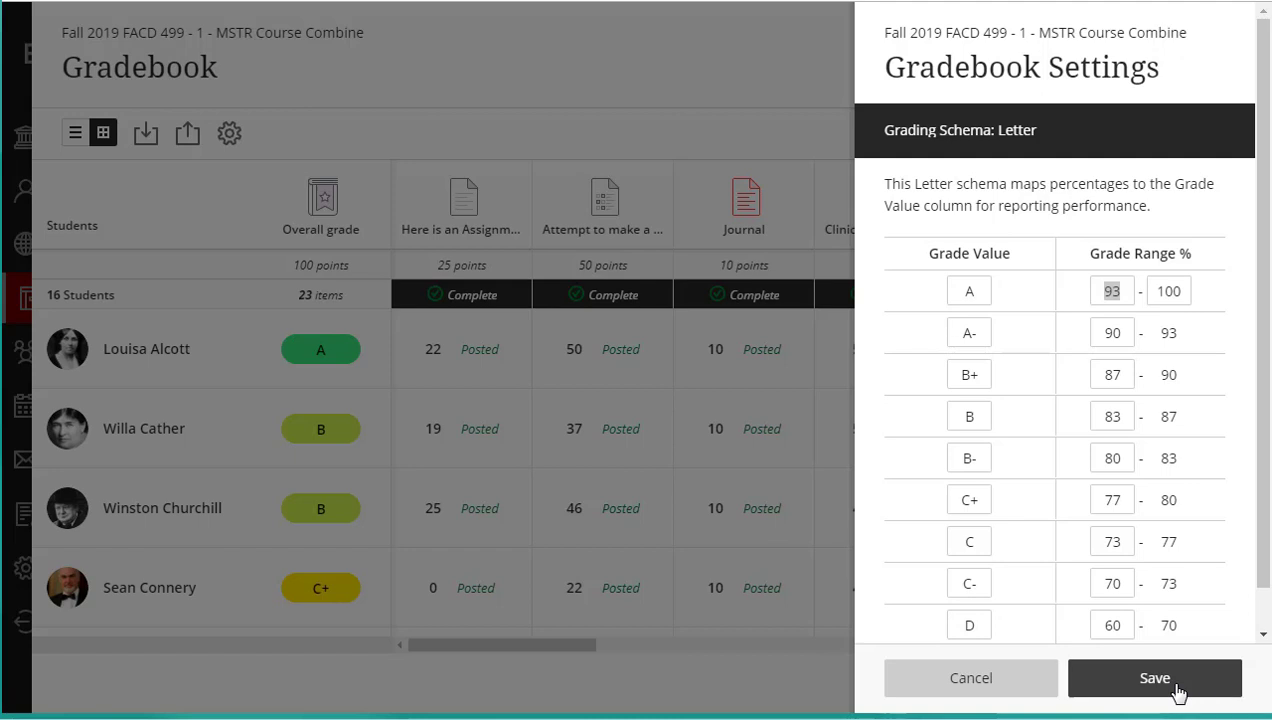
mouse_move(1208, 584)
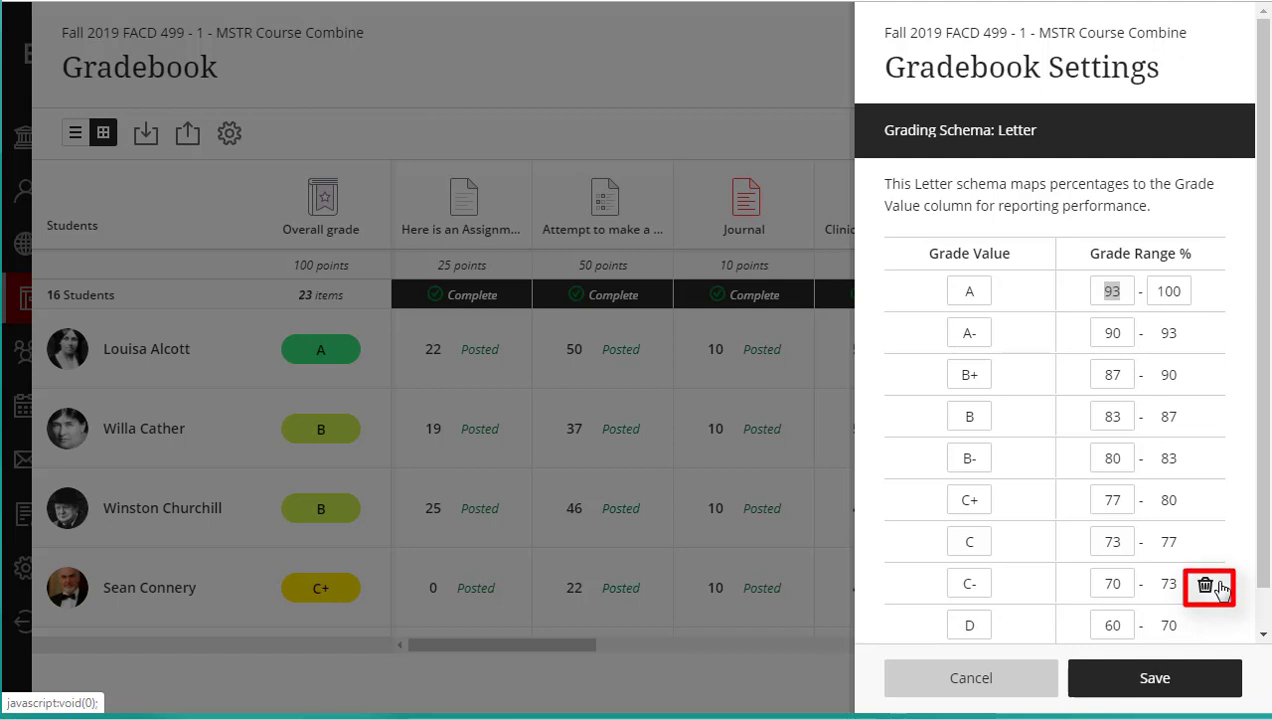
mouse_move(1216, 590)
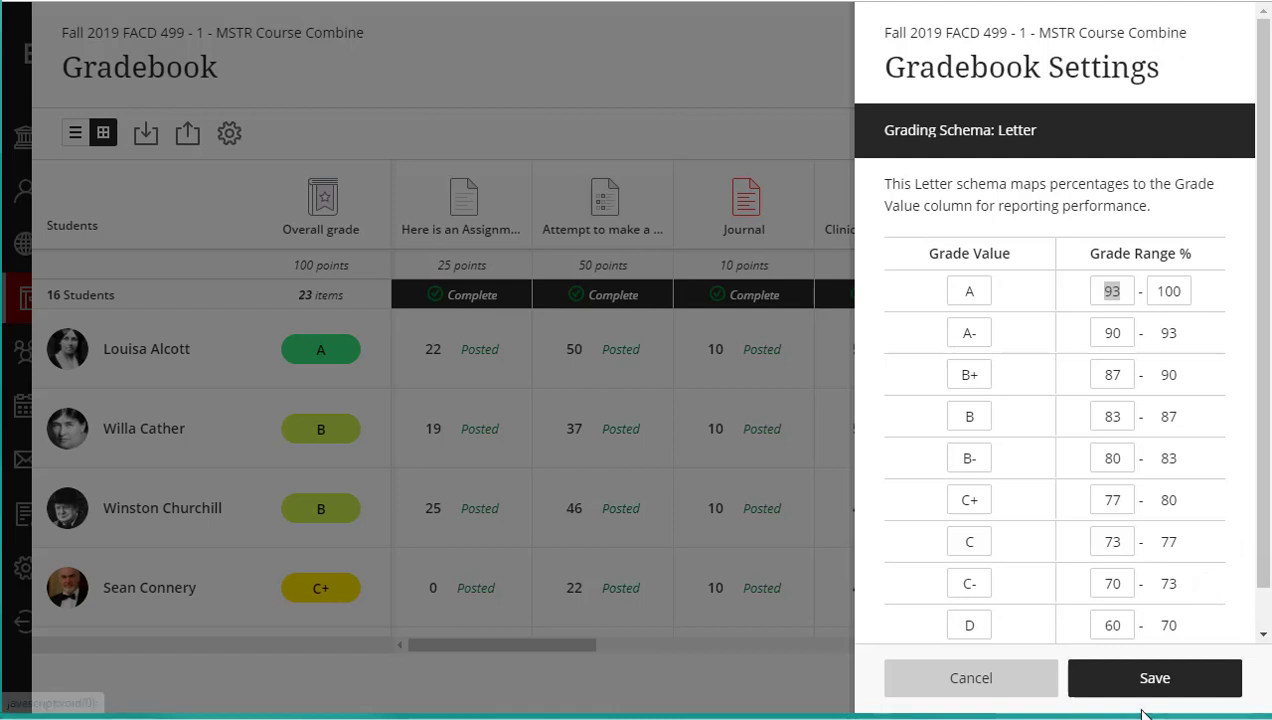
left_click(1154, 678)
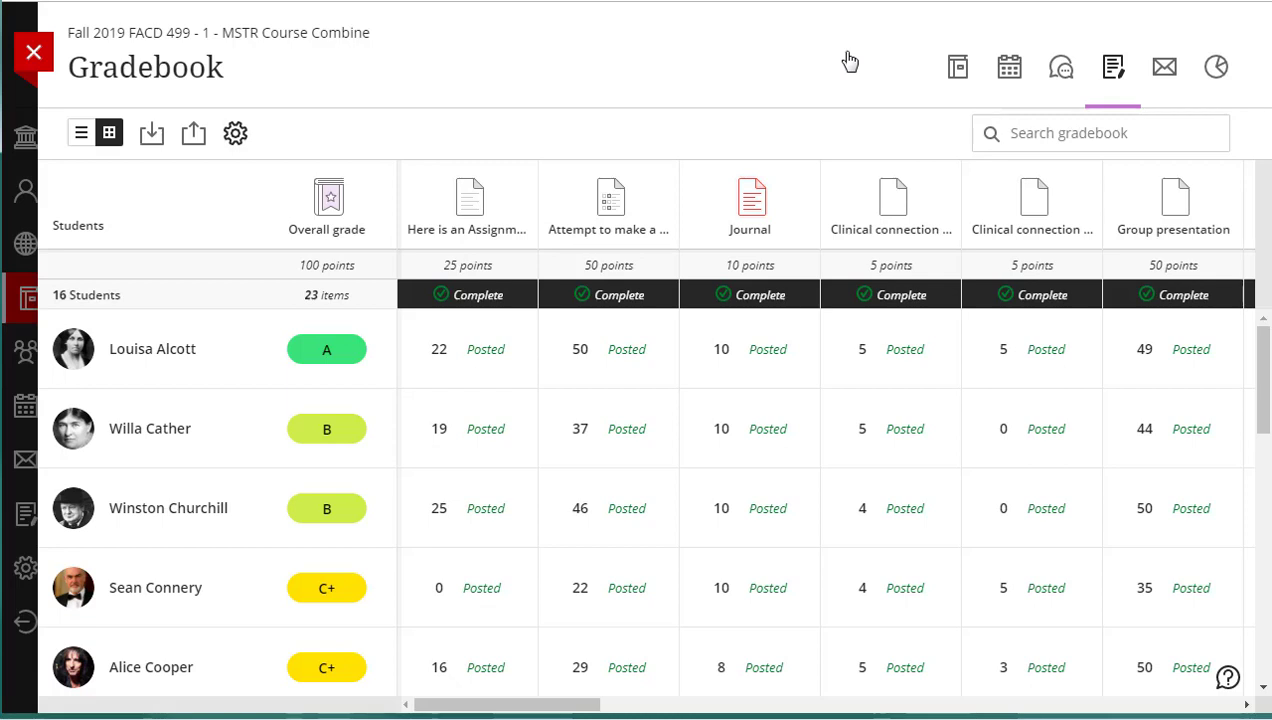
Step: Edit the Overall grade column to view its calculation details
left_click(328, 200)
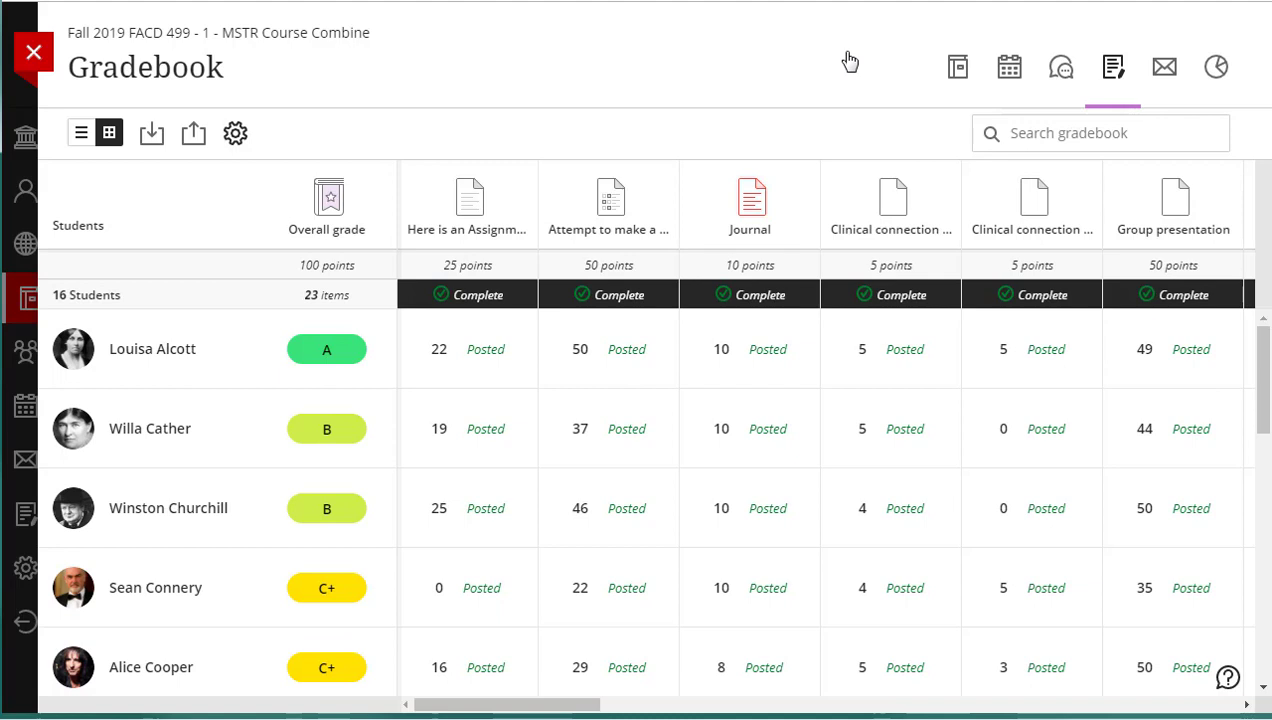
left_click(328, 200)
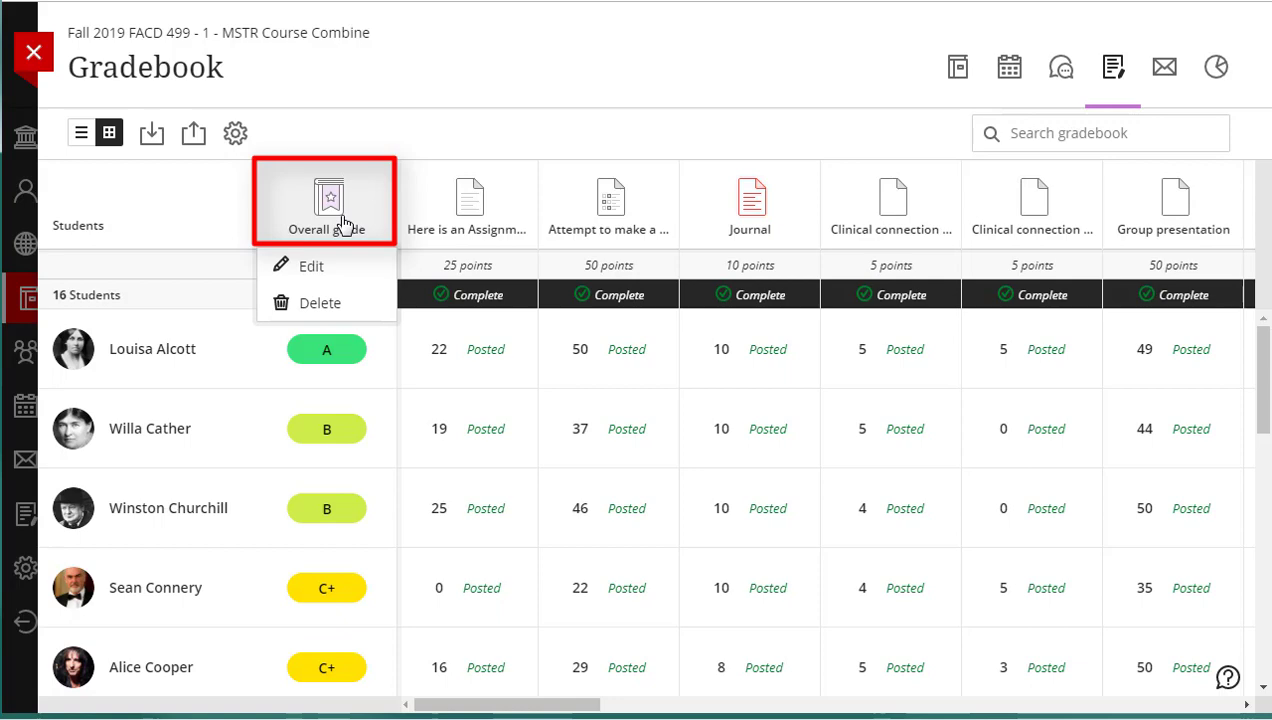
mouse_move(312, 266)
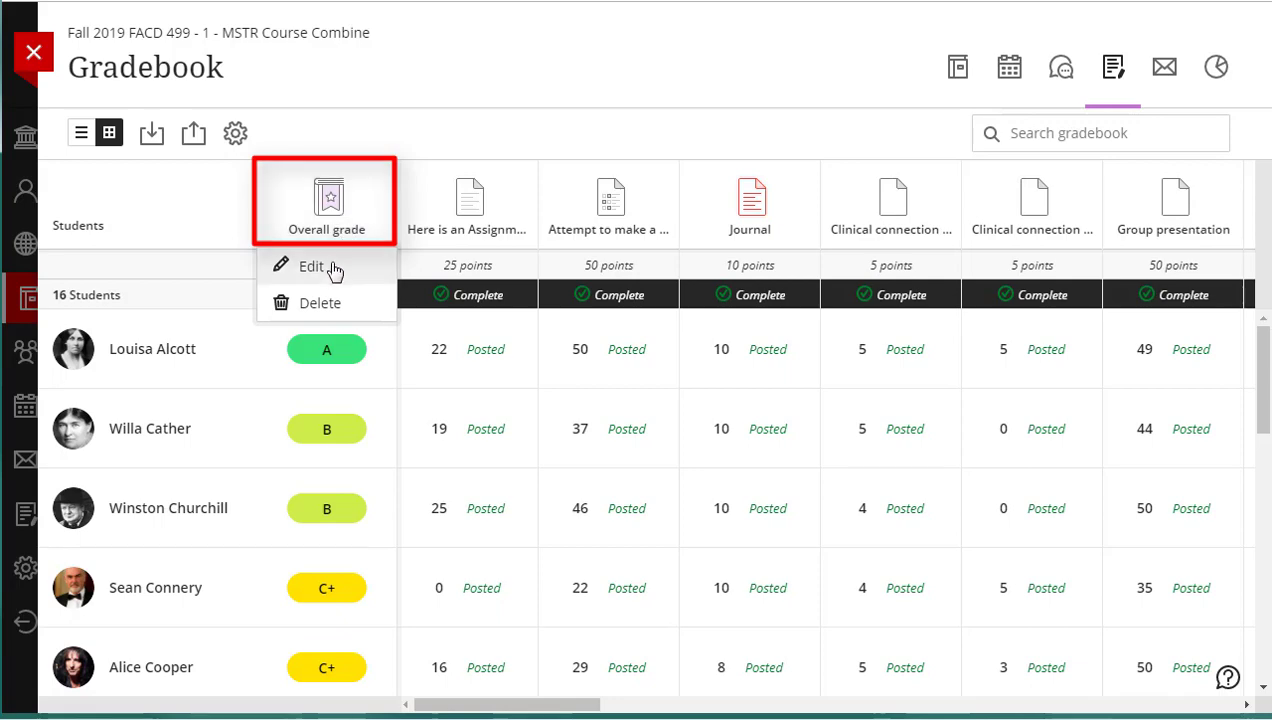
left_click(312, 266)
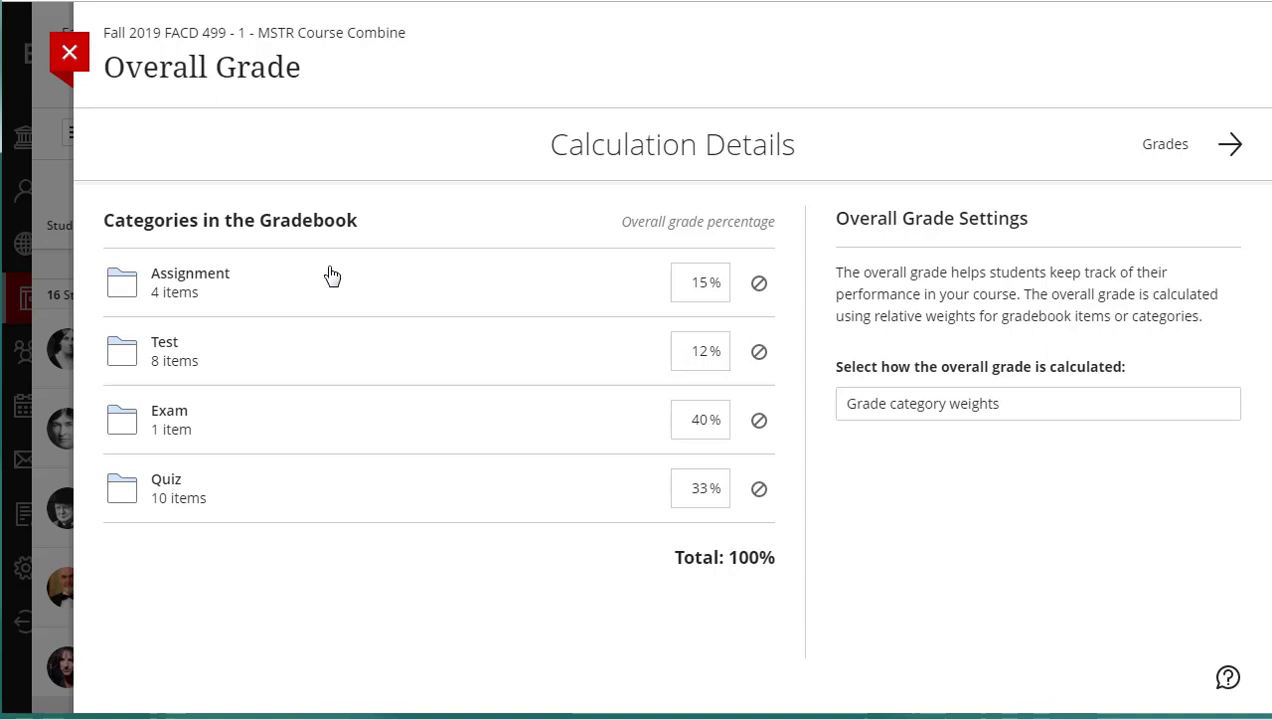
mouse_move(264, 280)
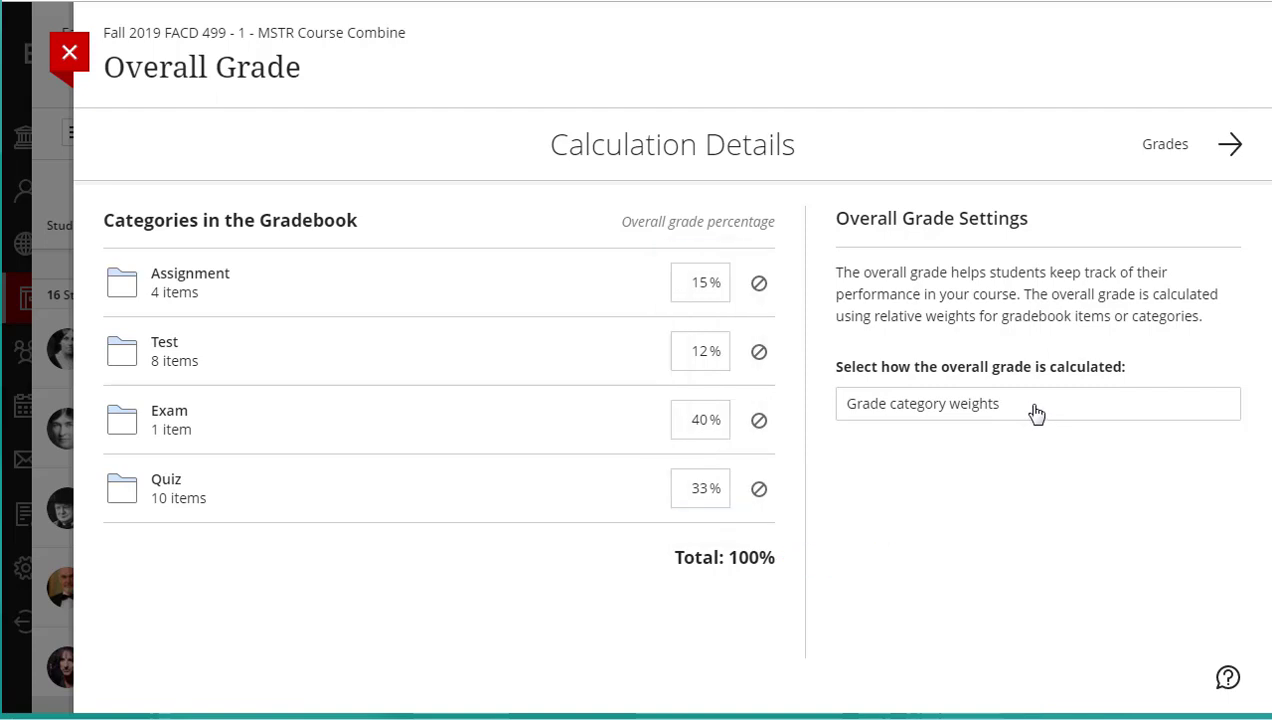
Step: Check the category weights (Assignment 15%, Test 12%, Exam 40%, Quiz 33%) and close the details
left_click(1036, 404)
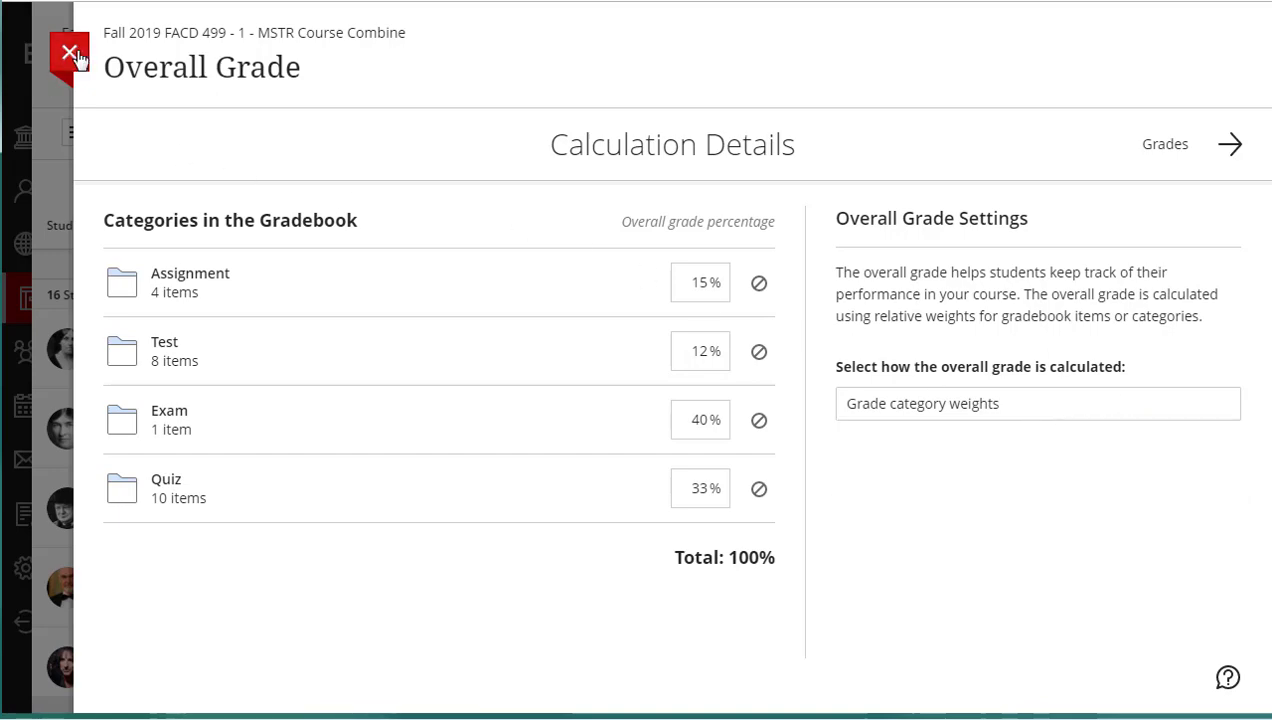
left_click(64, 52)
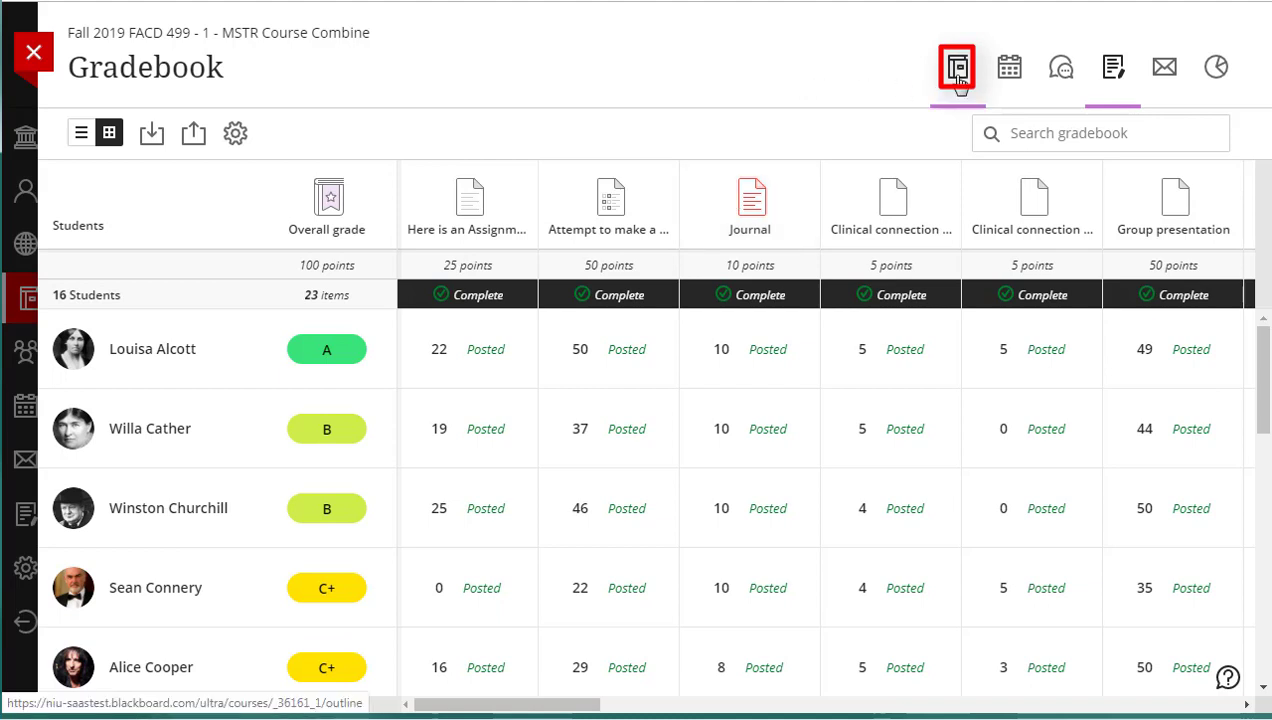
Step: Launch Grade Submission Ultra from the course and institution tools under Books & Tools
left_click(940, 68)
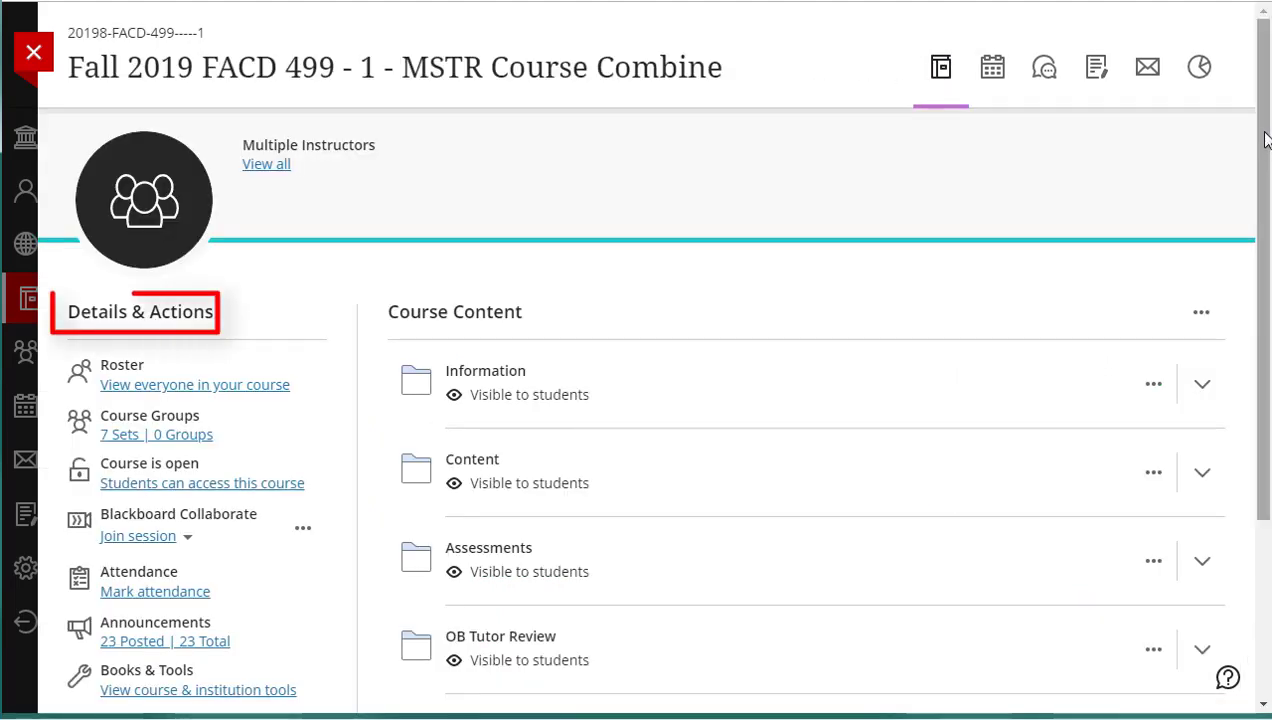
scroll("down", 3)
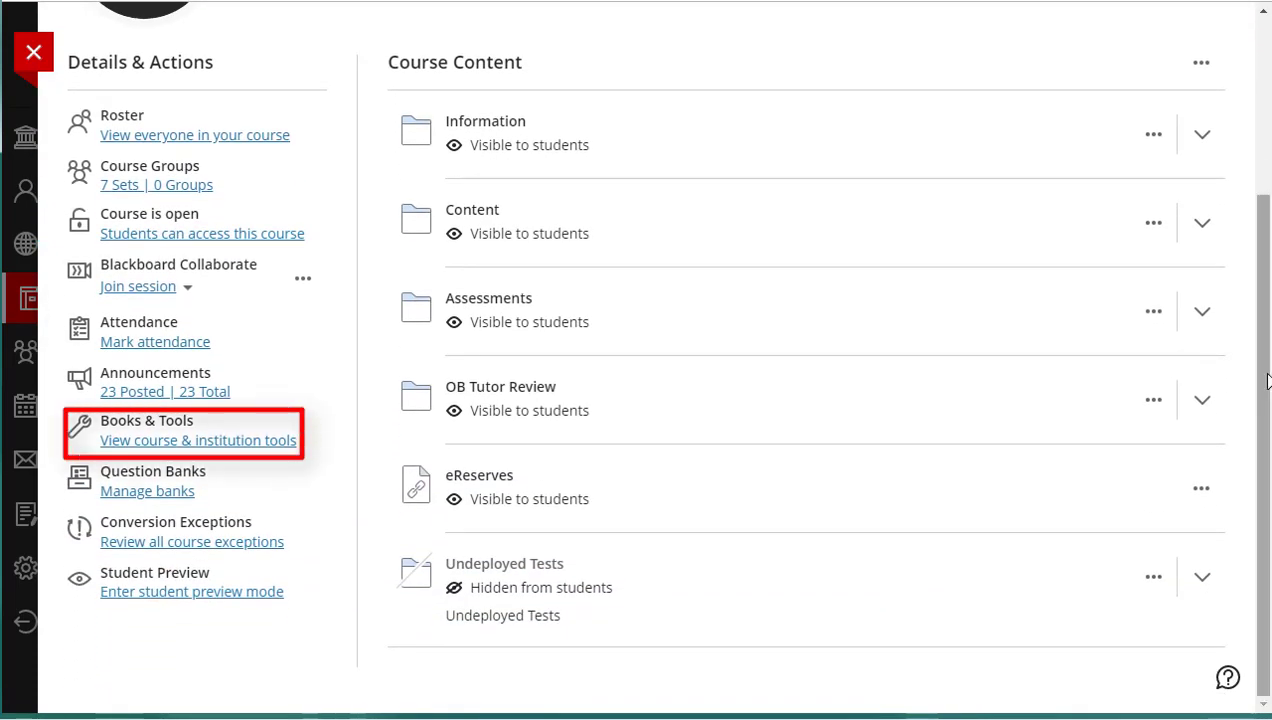
mouse_move(260, 446)
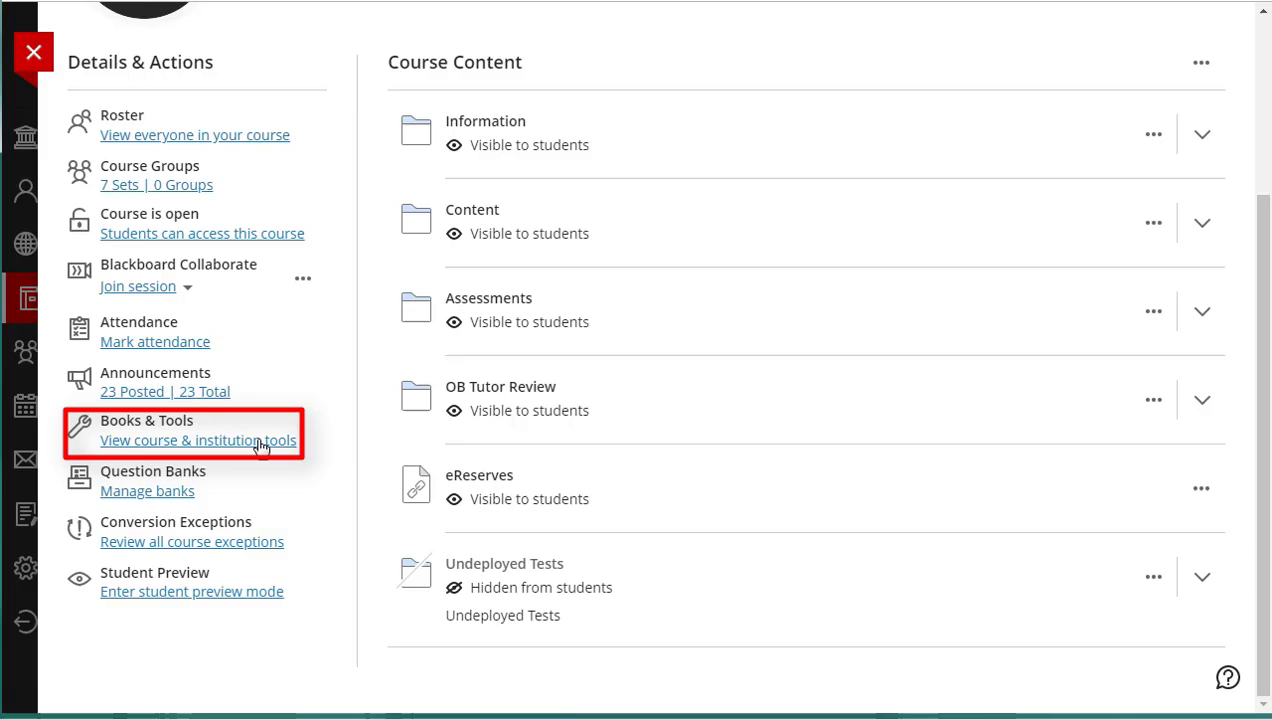
left_click(198, 440)
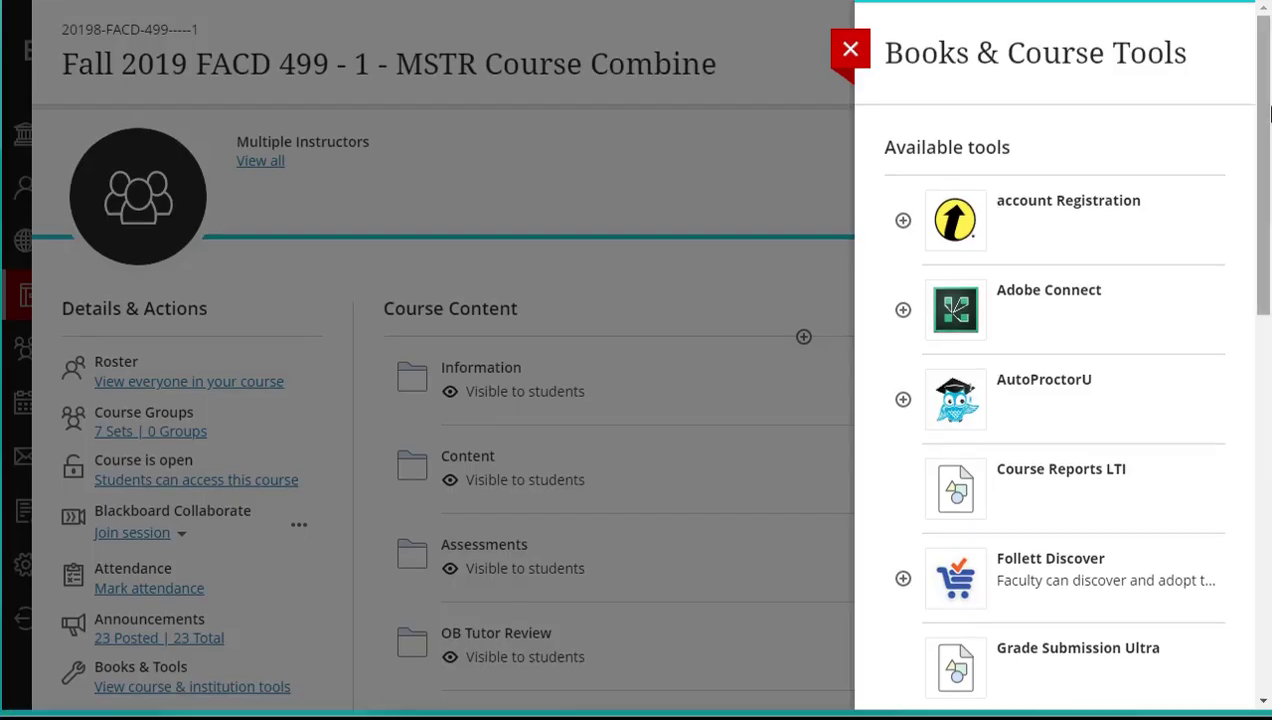
scroll("down", 3)
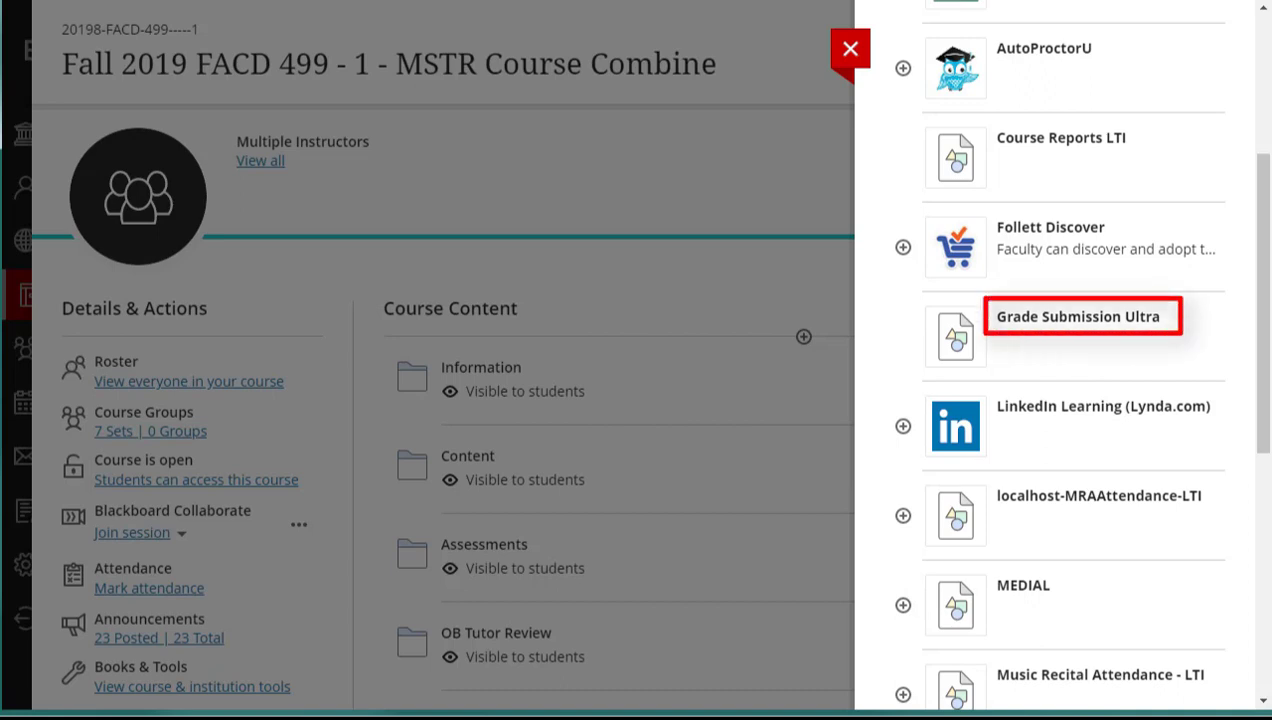
mouse_move(1076, 316)
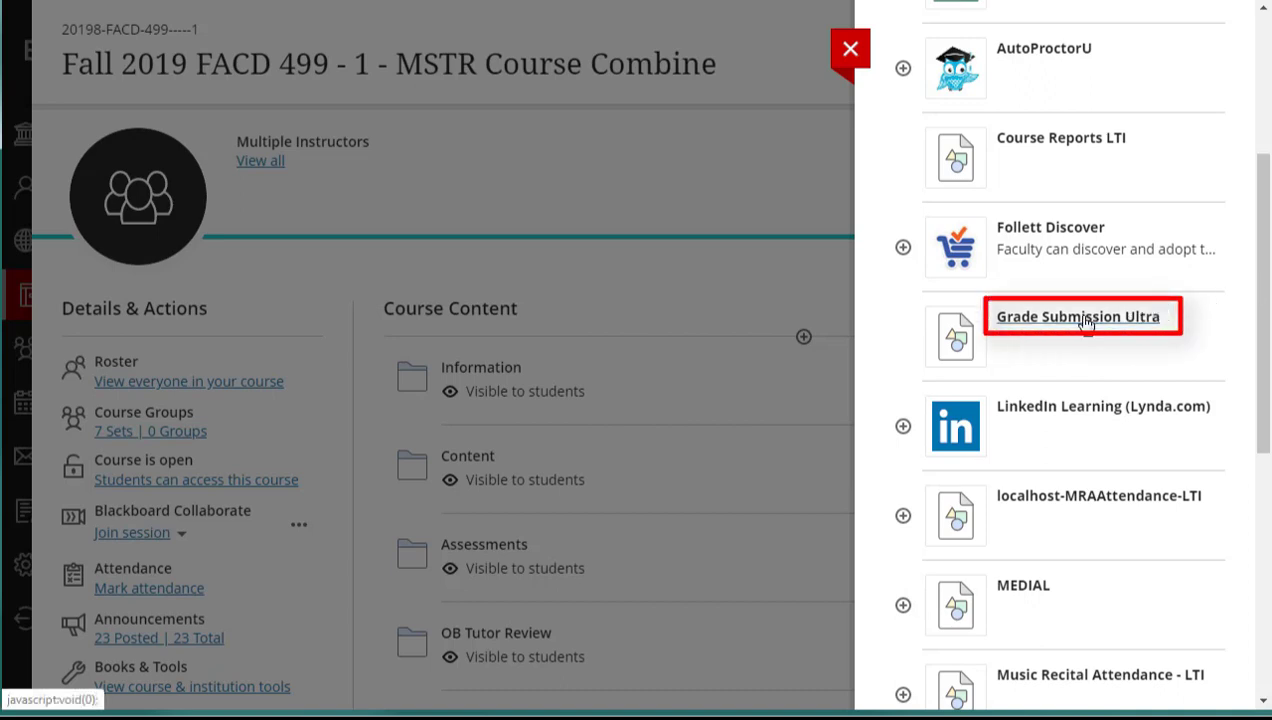
left_click(1076, 316)
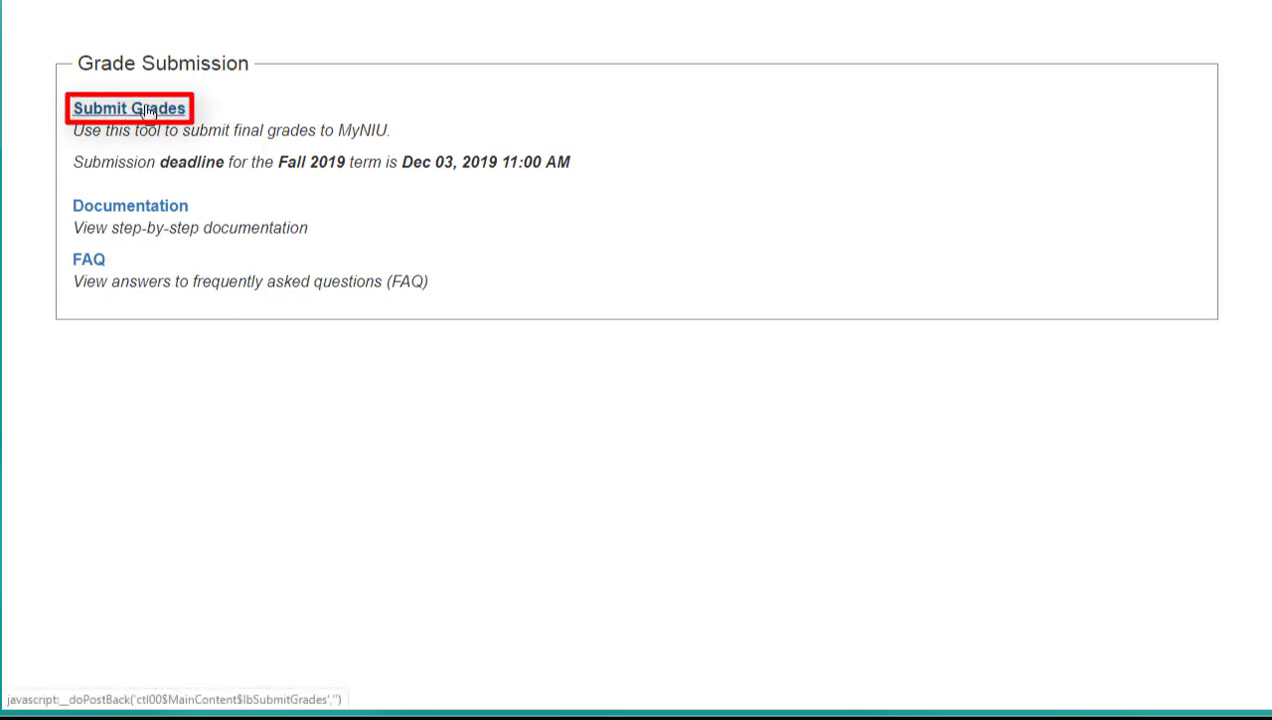
Step: Start Submit Grades to reach Step 1 listing three combined sections with FACD 499-1 as master
left_click(128, 108)
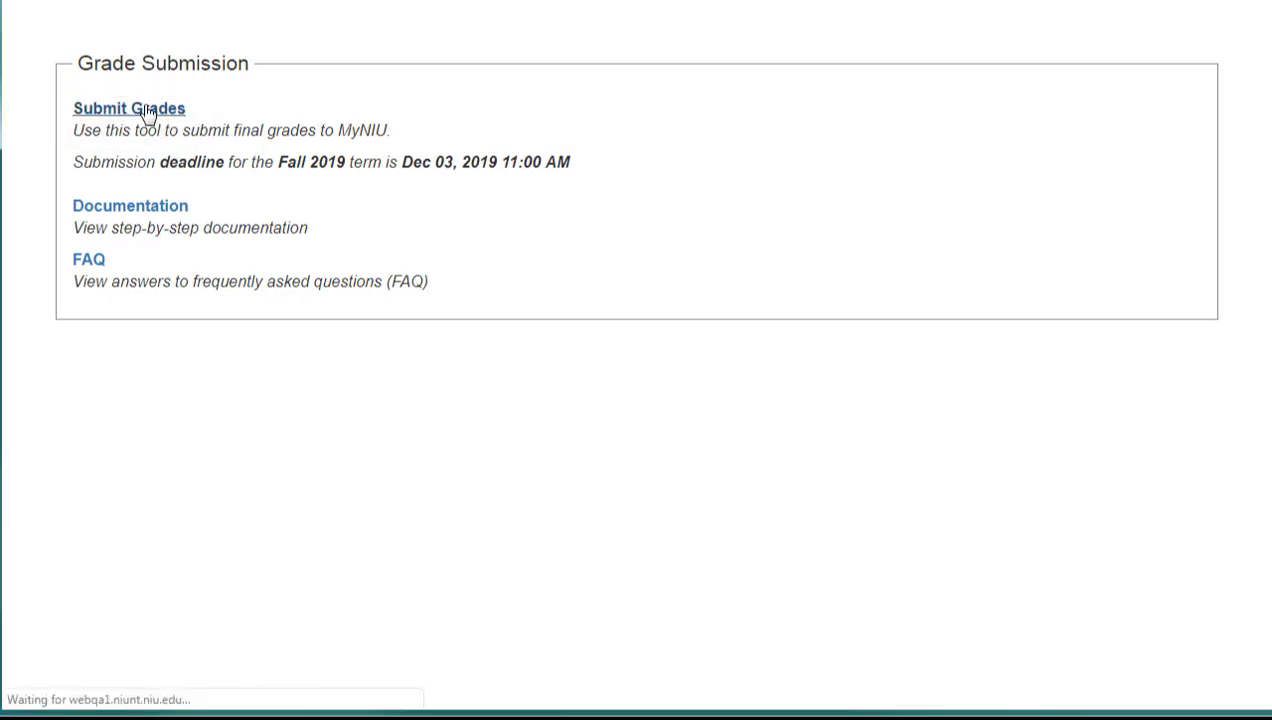
left_click(128, 108)
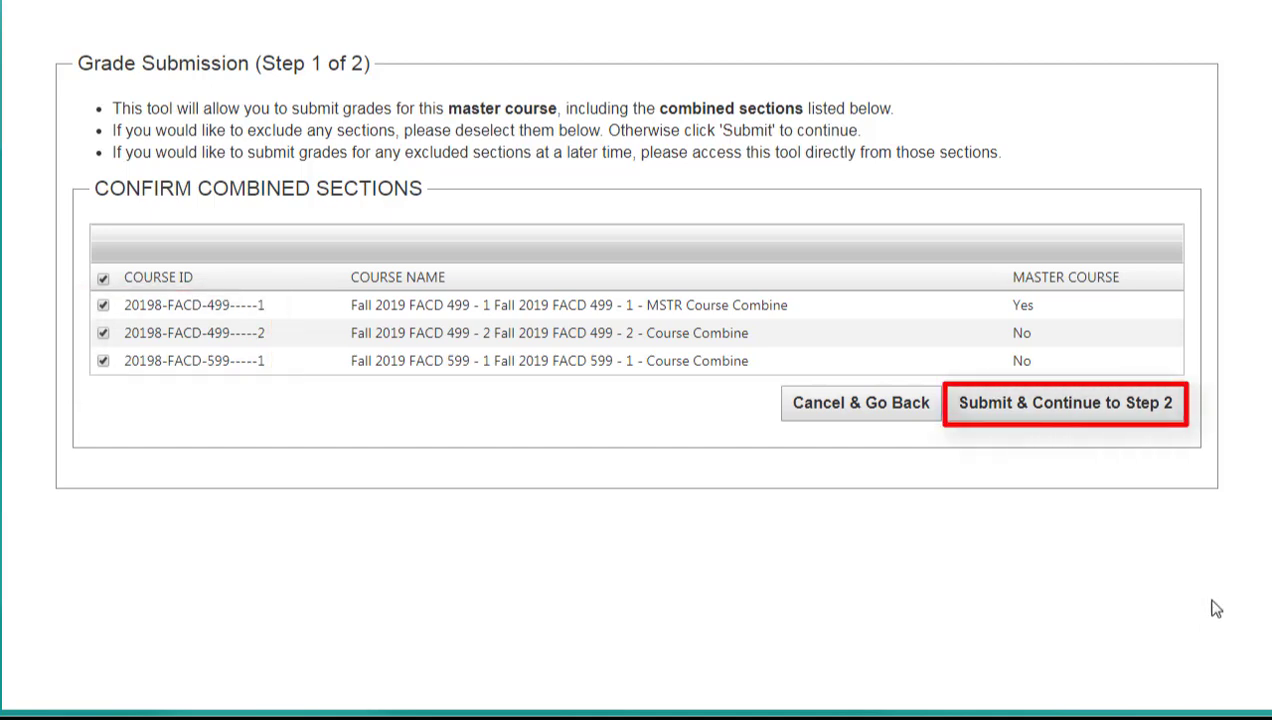
mouse_move(1052, 410)
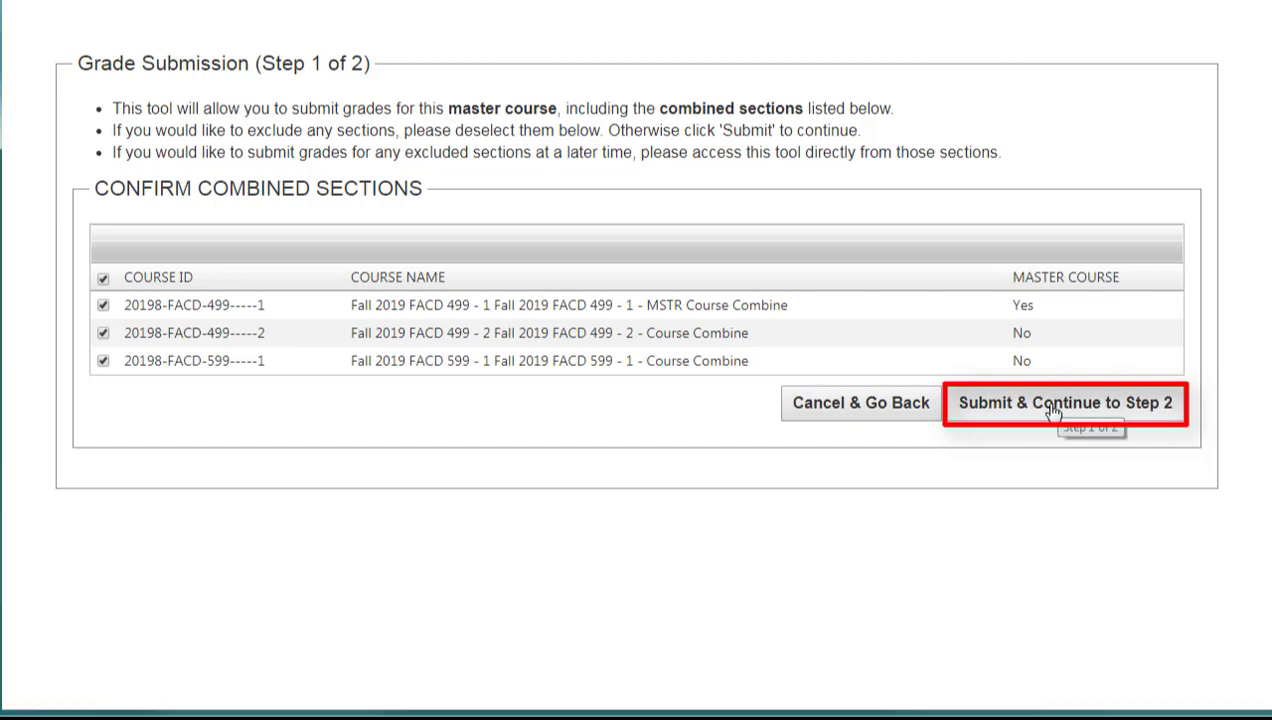
Step: Submit & Continue to Step 2 and scroll through the 16 students' final grades
left_click(1064, 404)
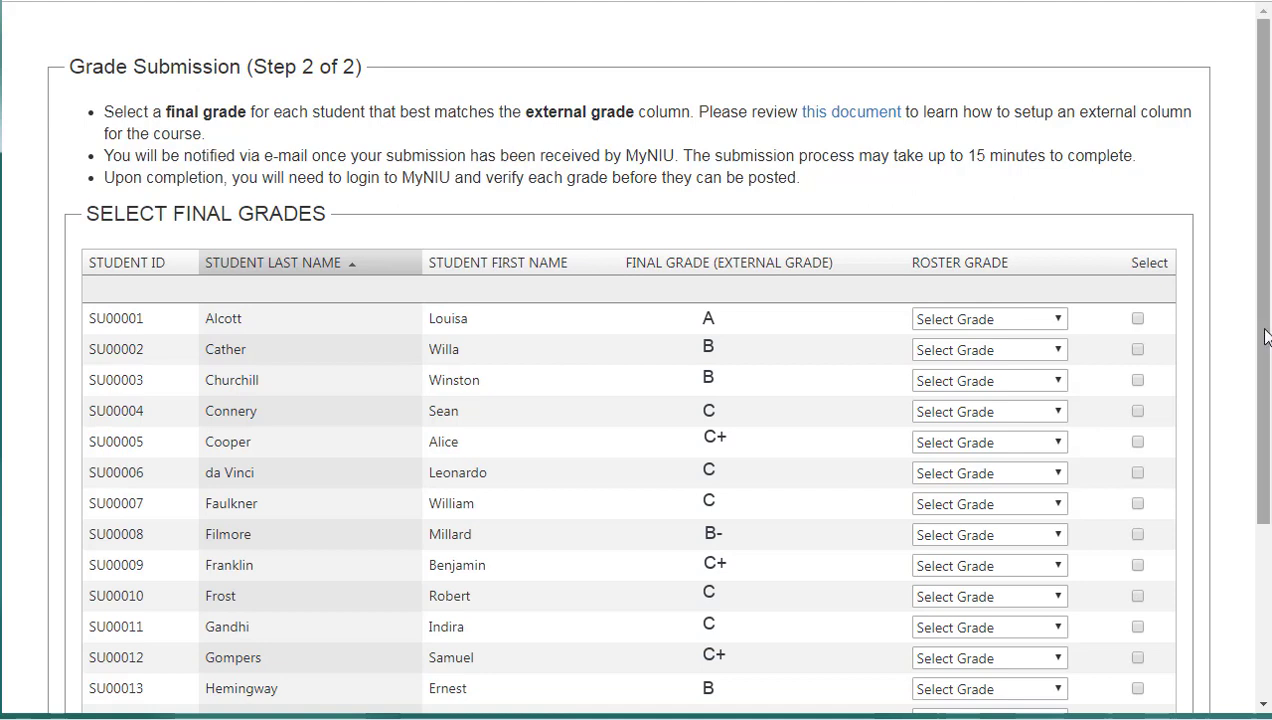
scroll("down", 3)
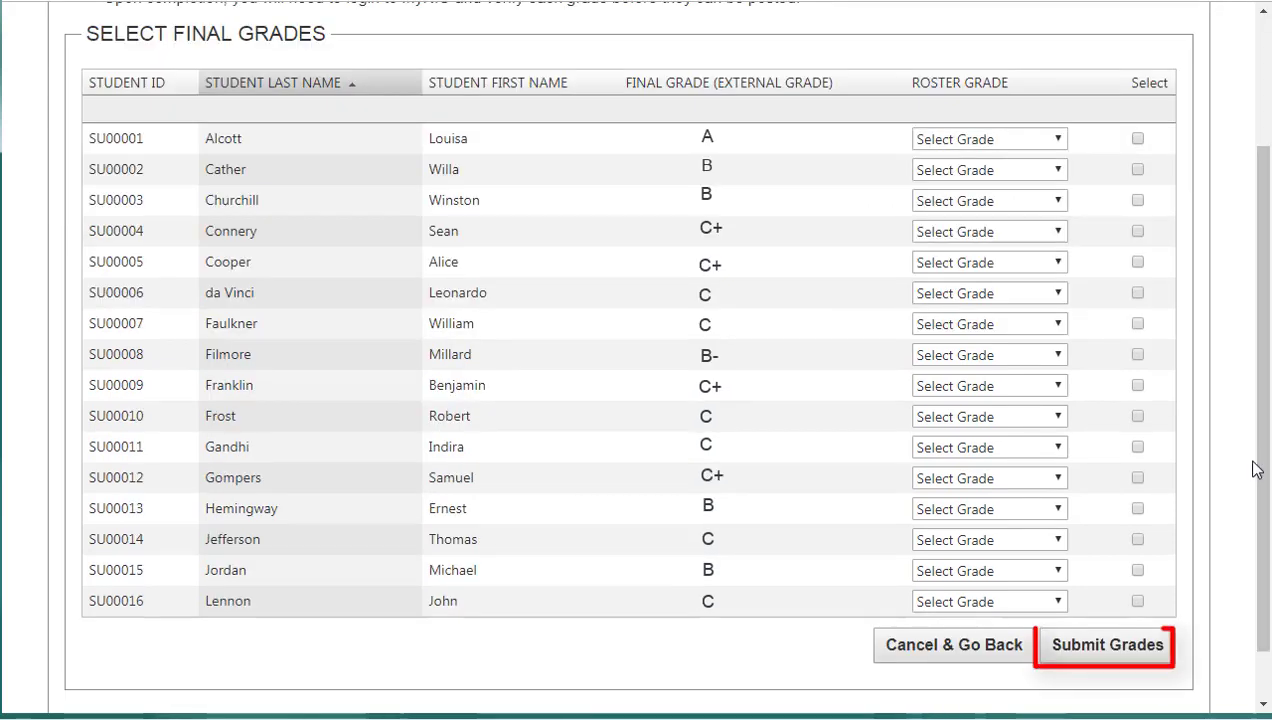